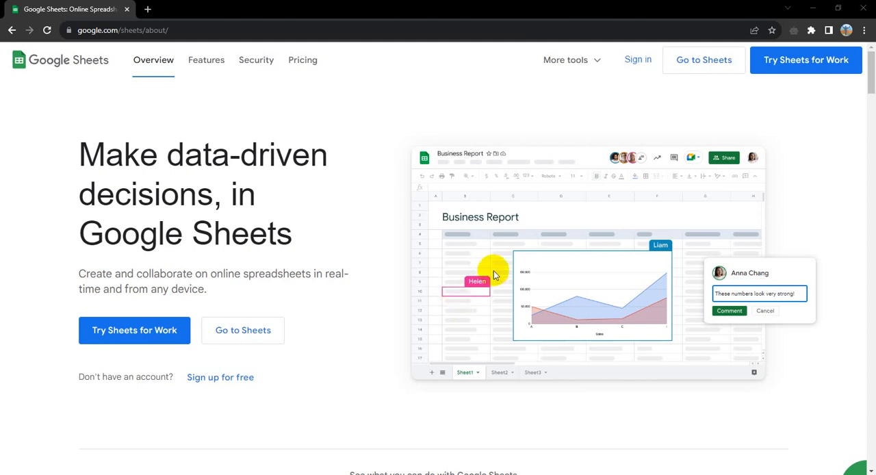
mouse_move(40, 171)
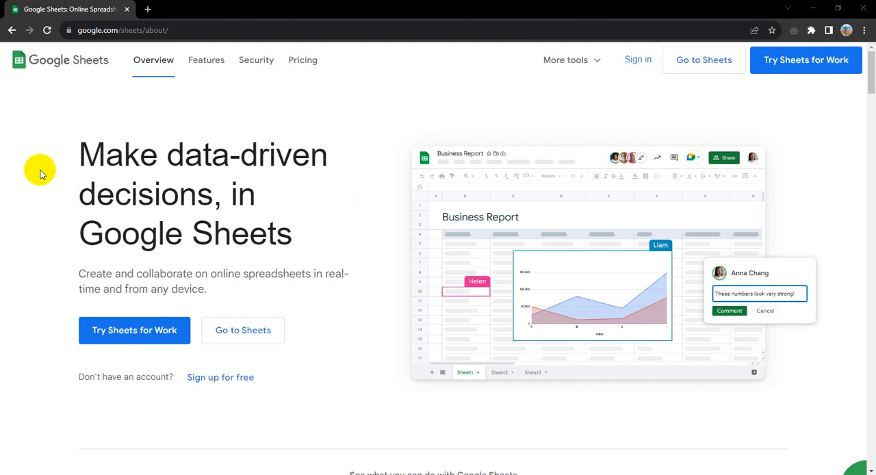
mouse_move(146, 152)
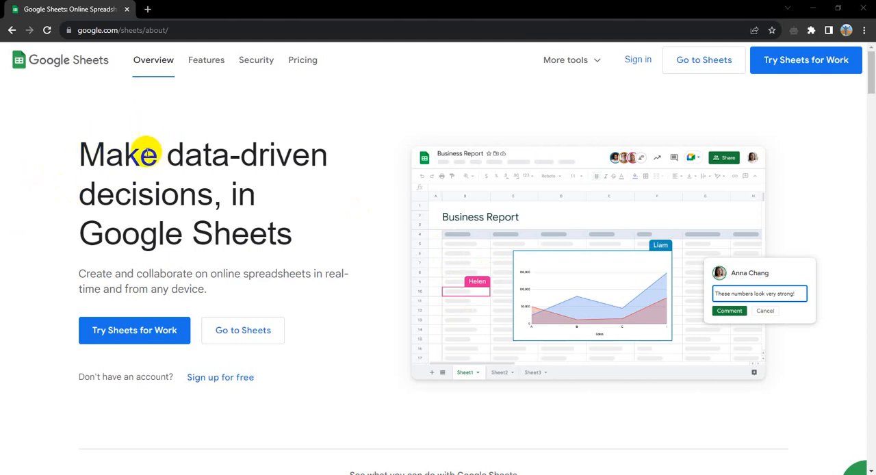
mouse_move(703, 60)
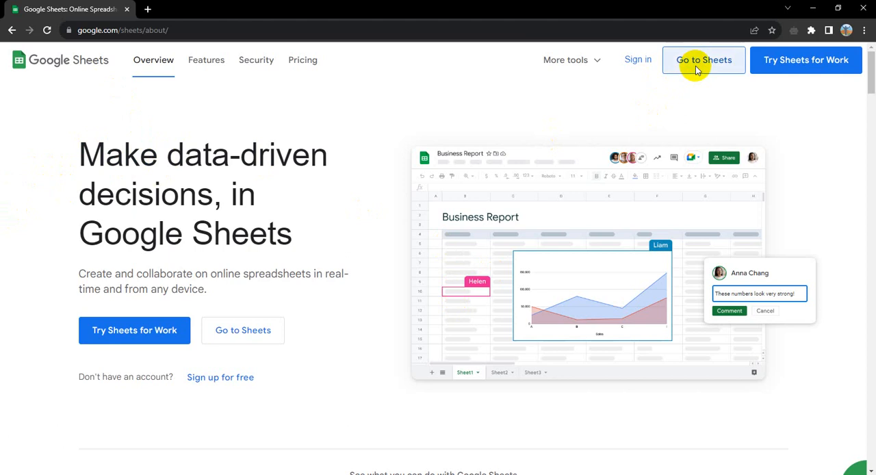
Go to Google Sheets and start a new blank untitled spreadsheet
click(703, 60)
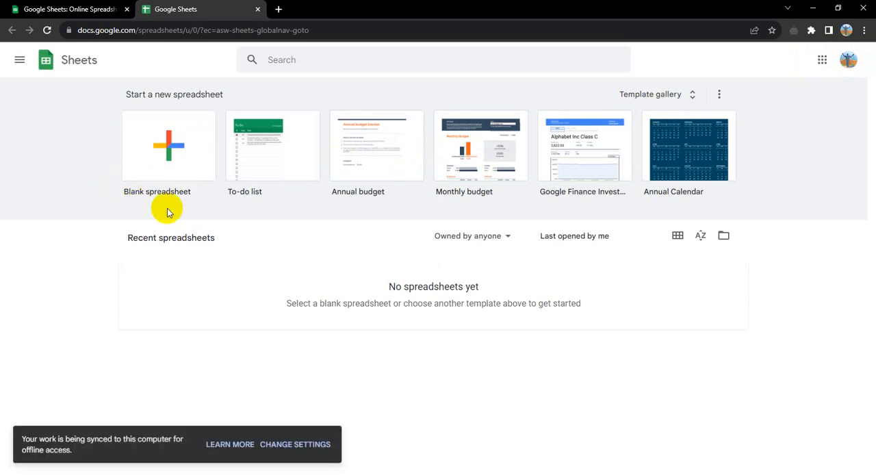
click(168, 145)
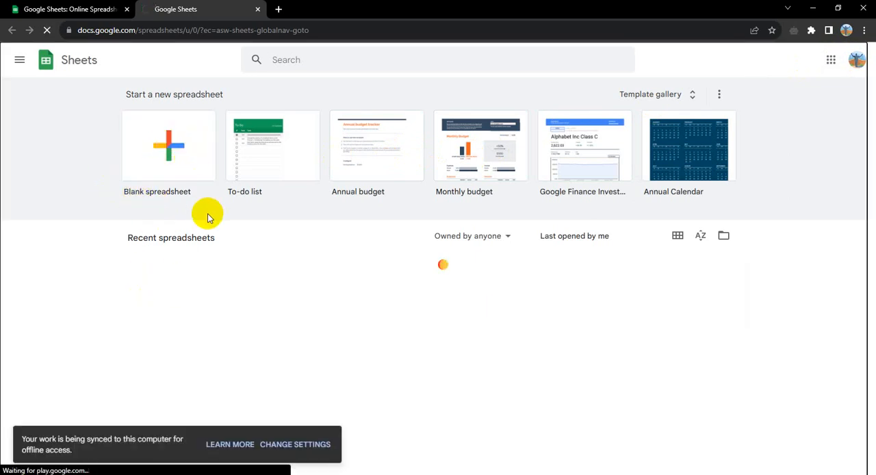
click(168, 145)
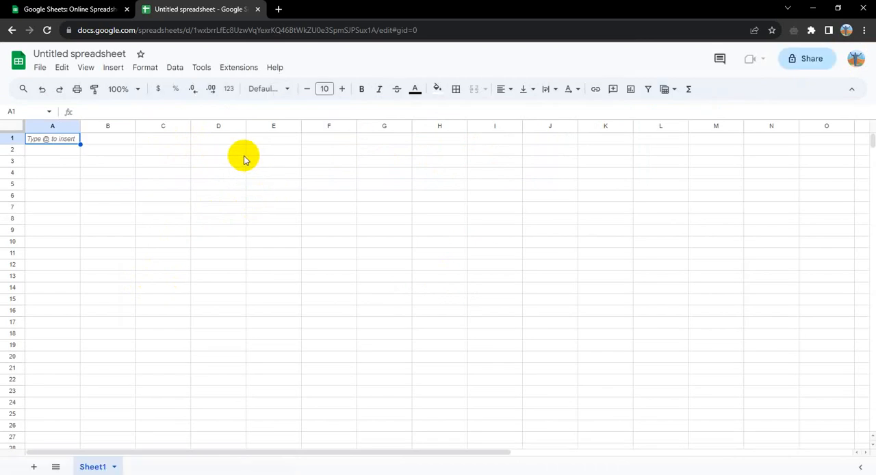
Widen columns B through E beyond the default column width
click(52, 126)
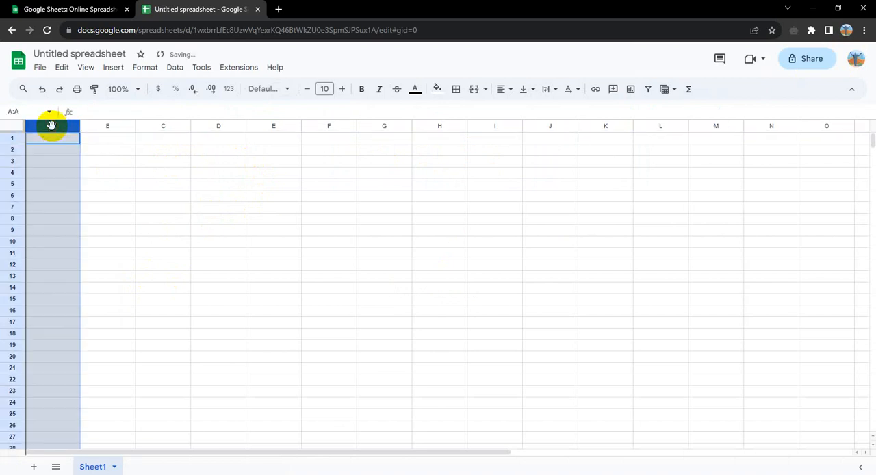
right_click(52, 125)
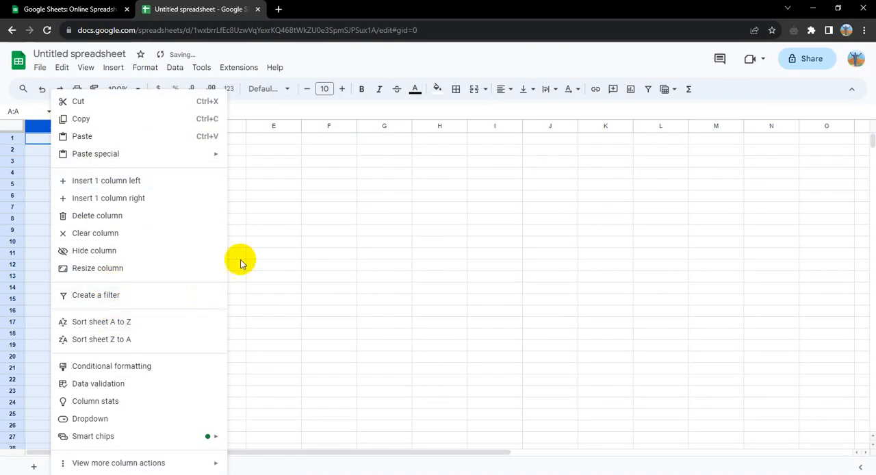
click(107, 128)
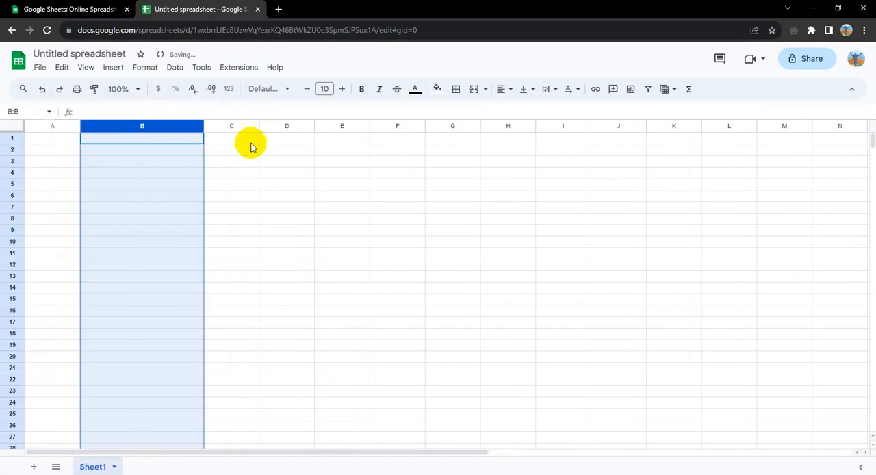
click(231, 125)
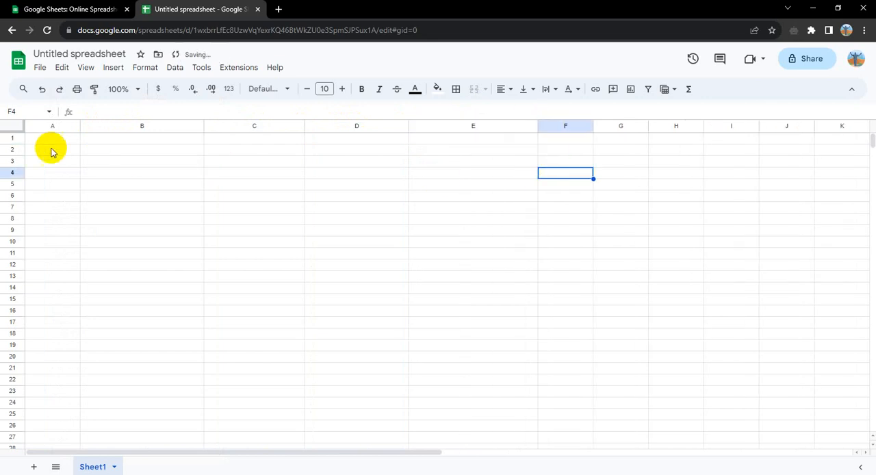
Enter headers SL in A1, GMAIL in B1 (fixing the lowercase typo) and PASSWORD in C1
click(52, 137)
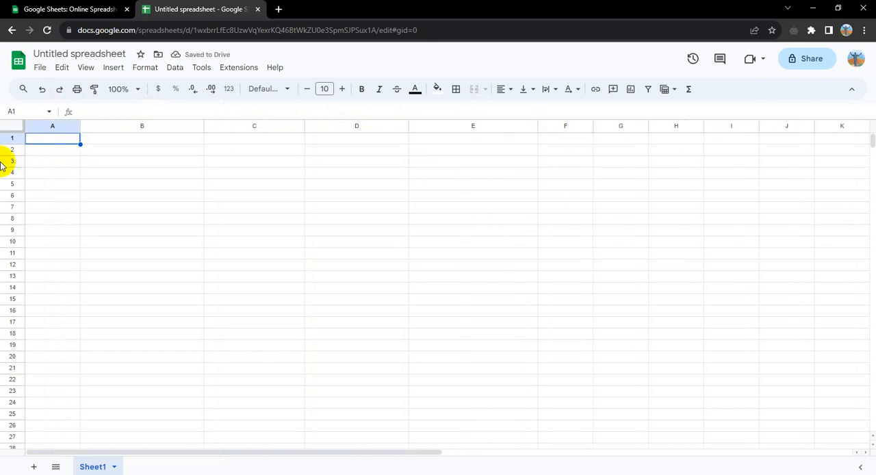
text(SL)
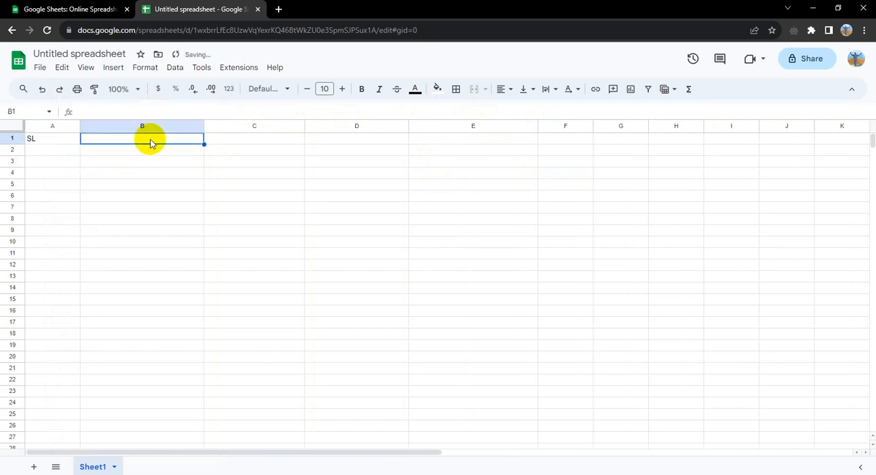
text(GMa)
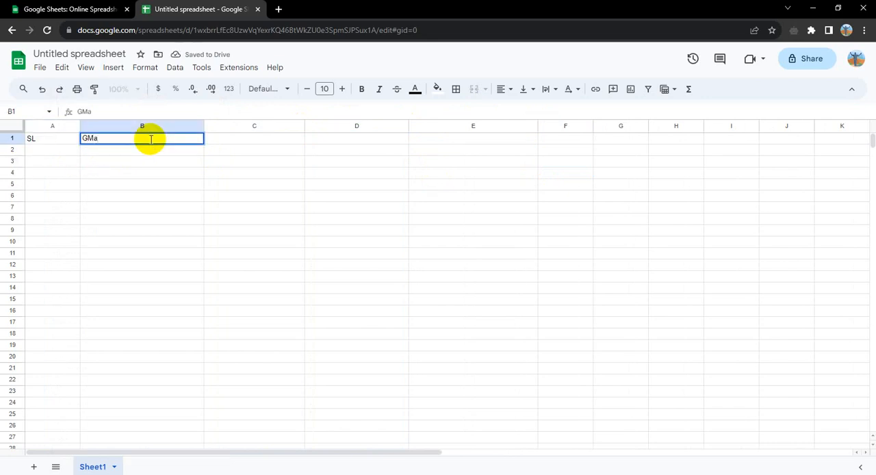
key(Backspace)
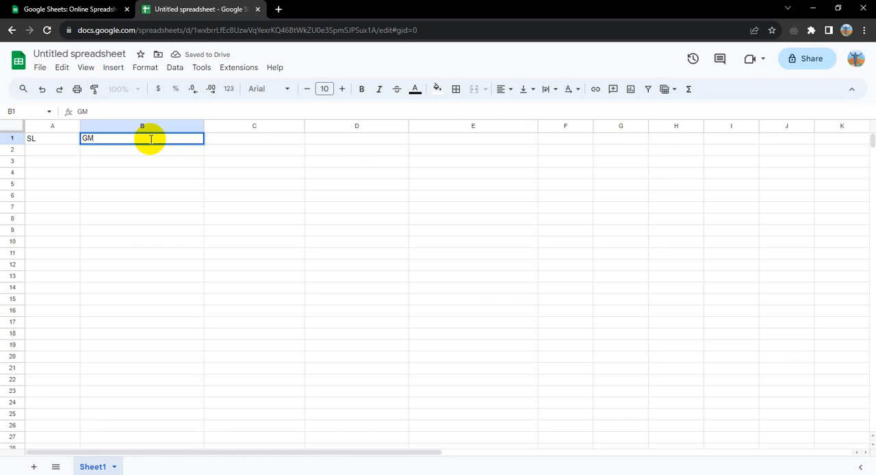
text(AIL)
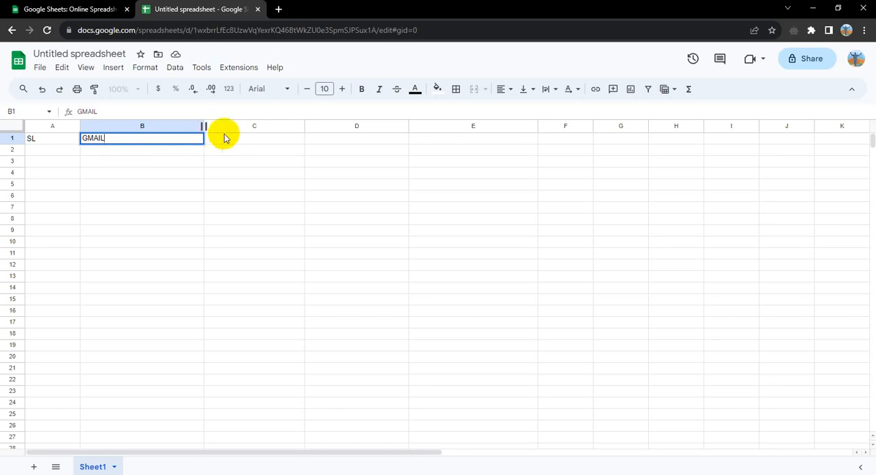
click(255, 139)
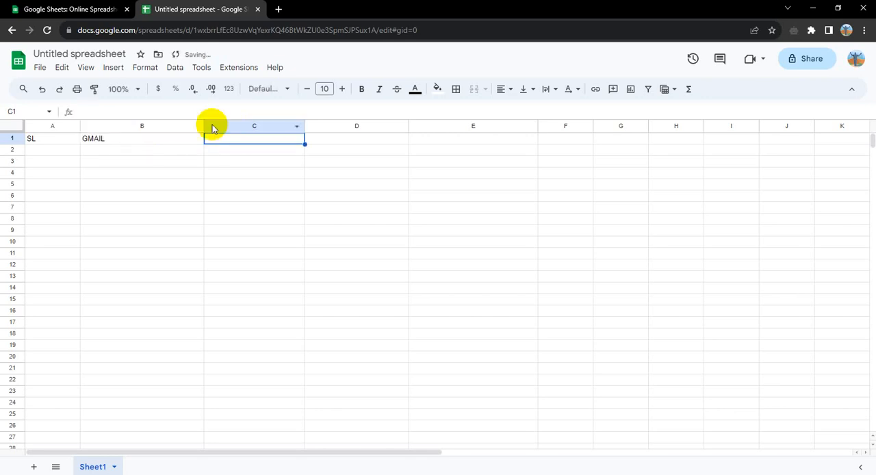
text(PASSWORD)
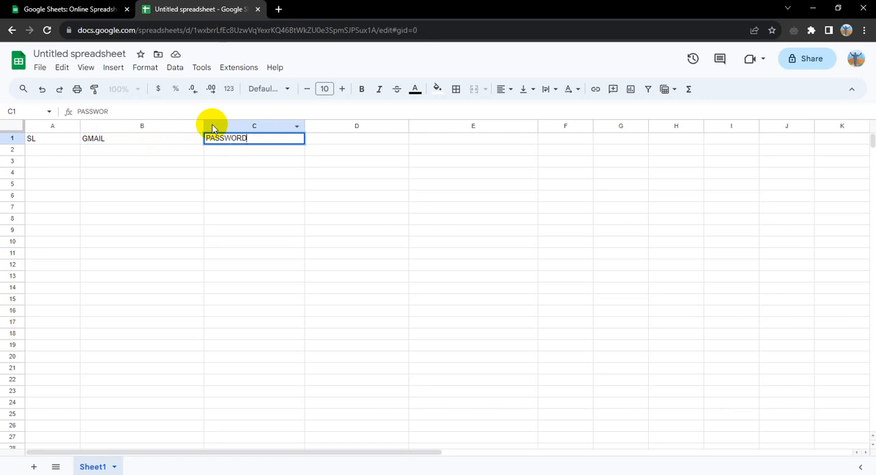
Enter headers RECOVERY MAIL in D1 and RECOVERY NUMBER in E1
click(356, 138)
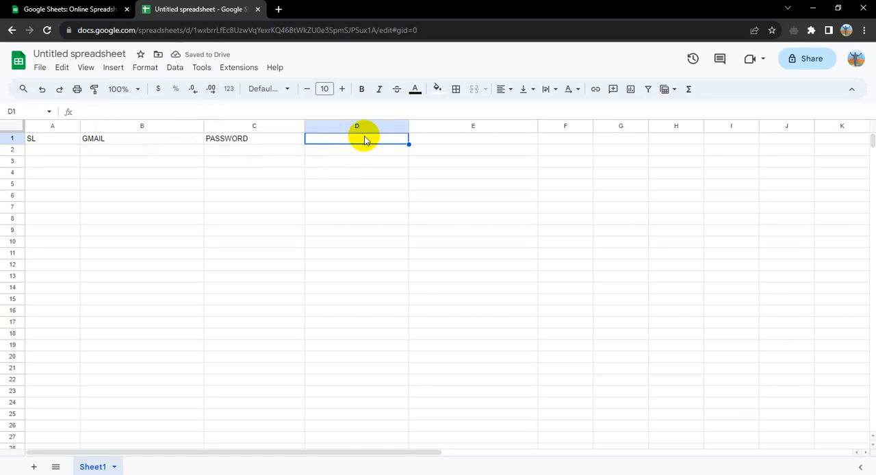
text(RECOVER)
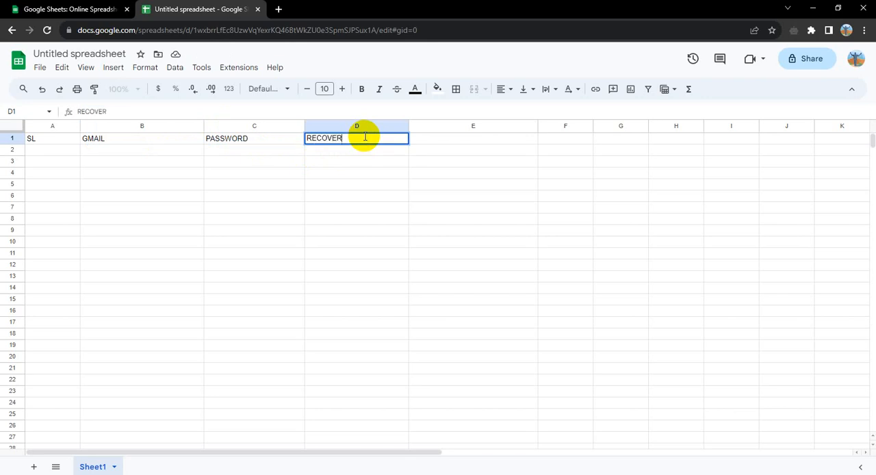
text(Y)
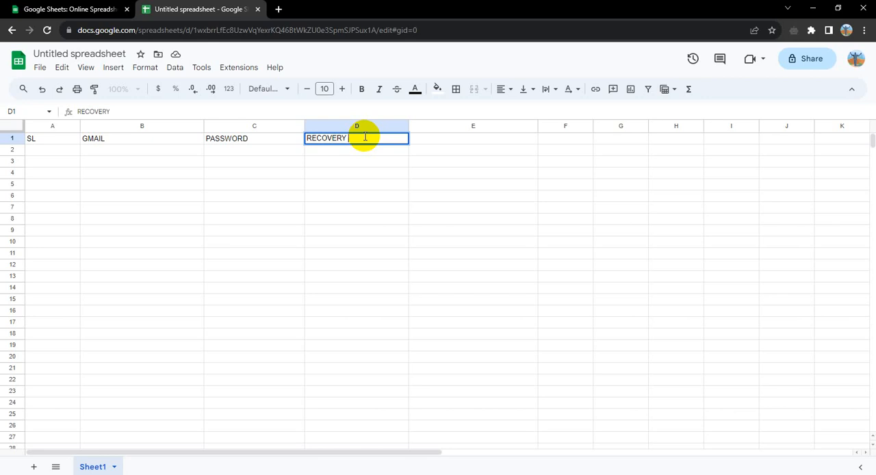
text(MAIL)
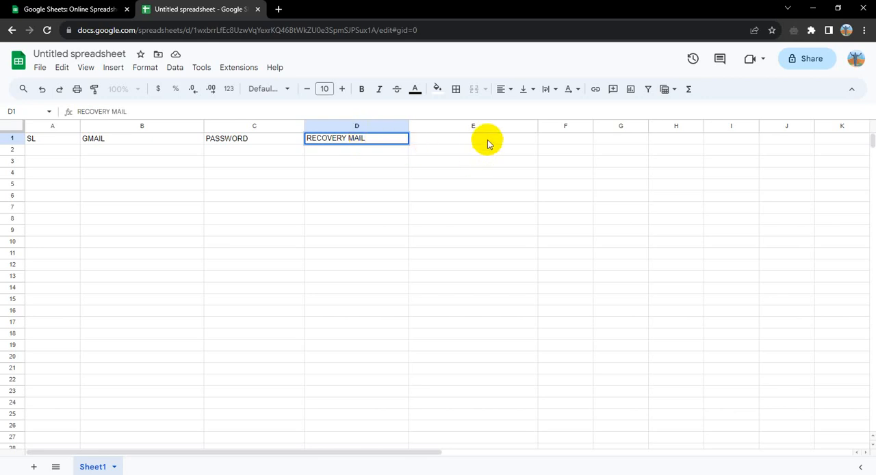
click(474, 138)
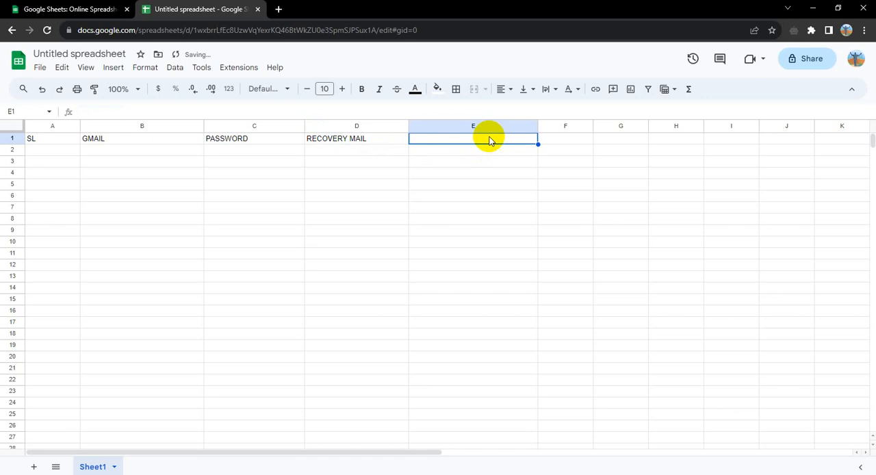
text(RECOVERY)
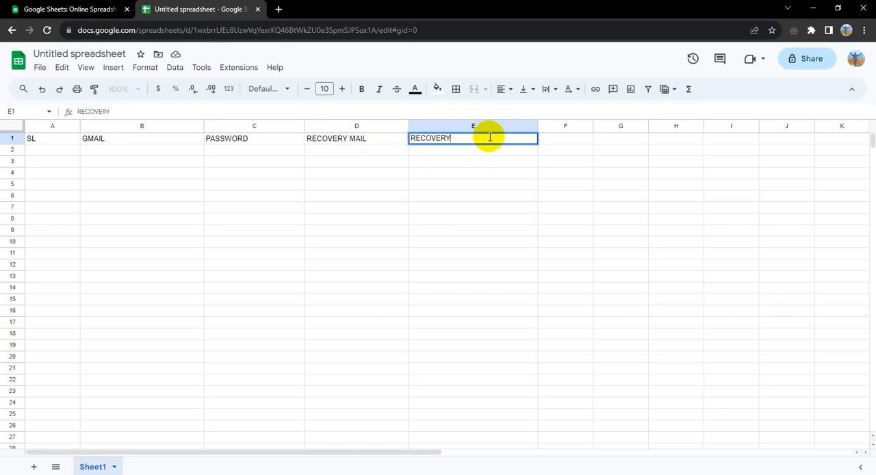
text(NUM)
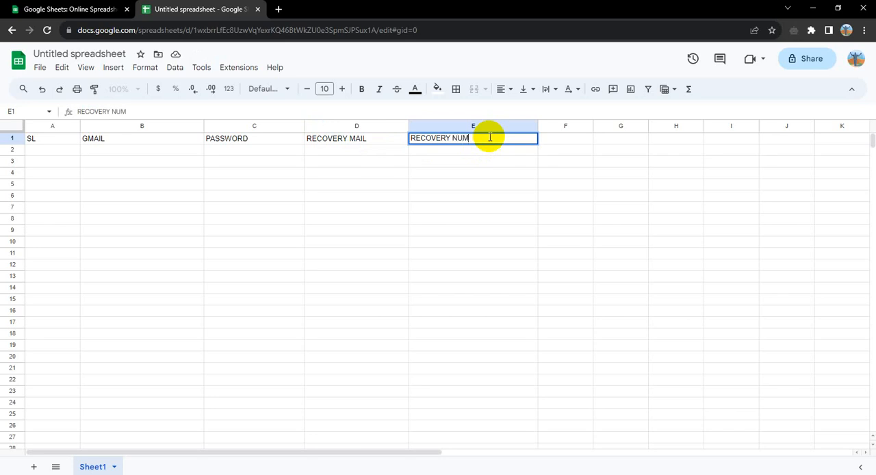
text(BER)
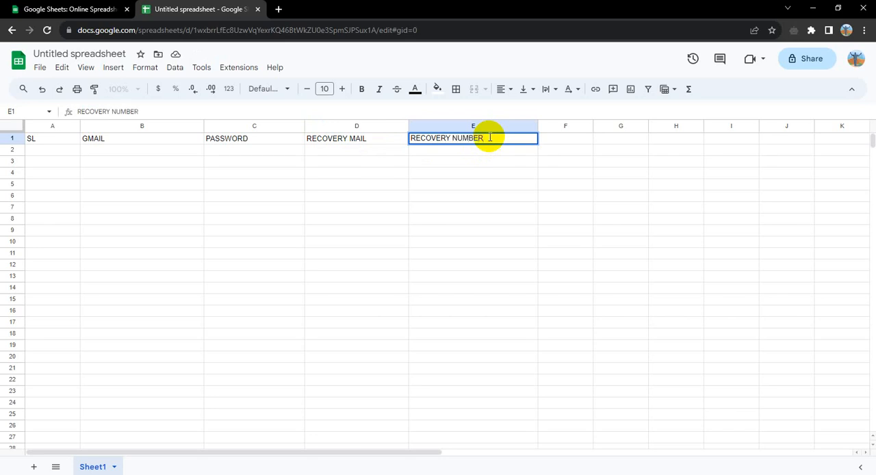
Enter serial number 1 in A2 and a placeholder Gmail address in B2
click(52, 149)
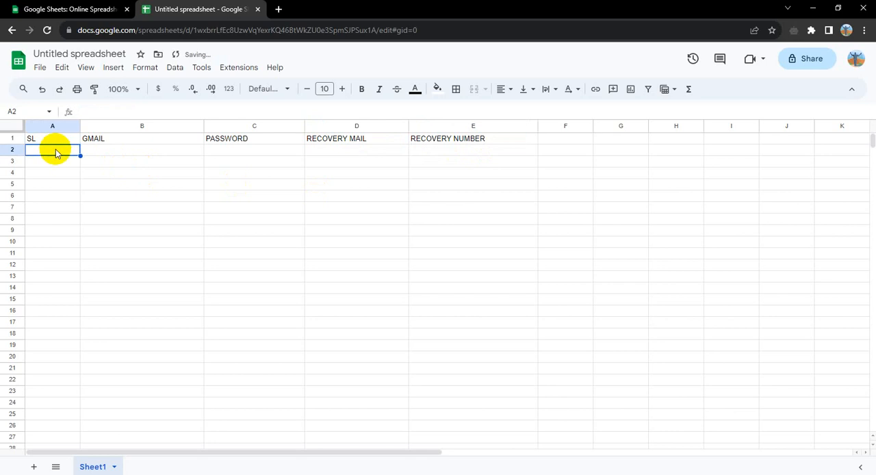
text(1)
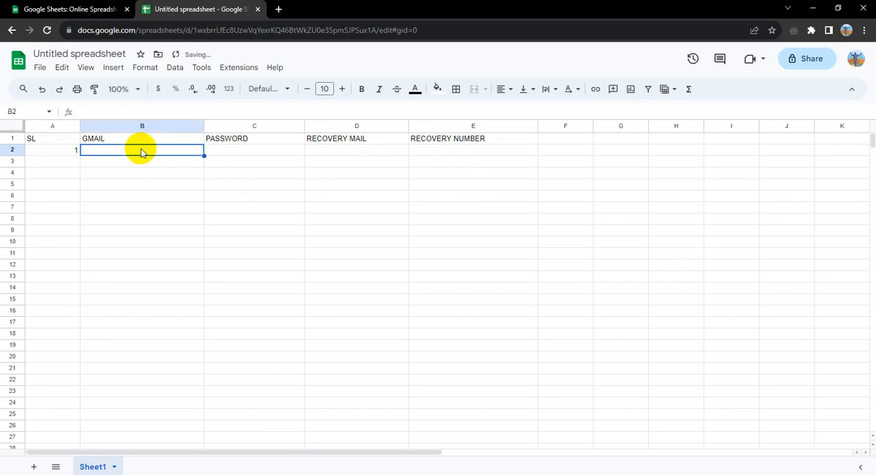
text(YOU)
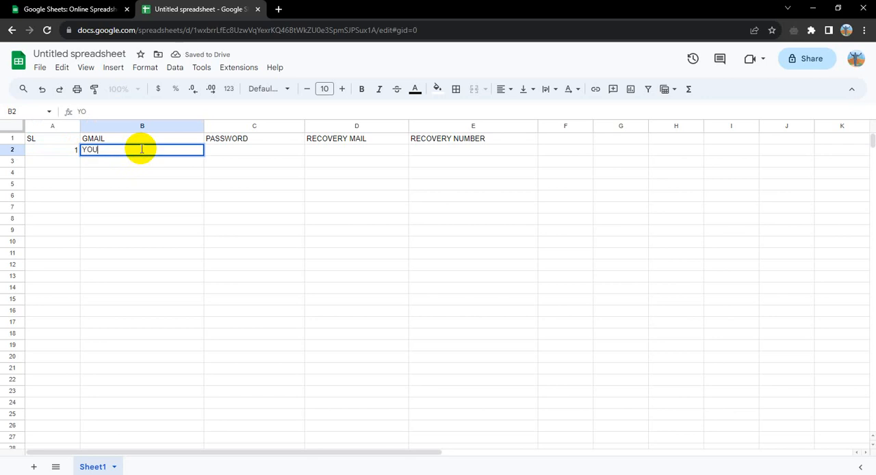
text(R)
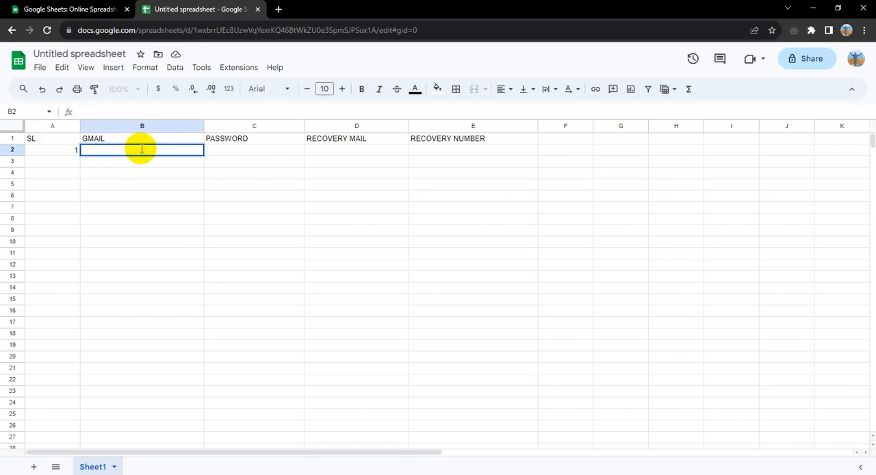
text(yourgm)
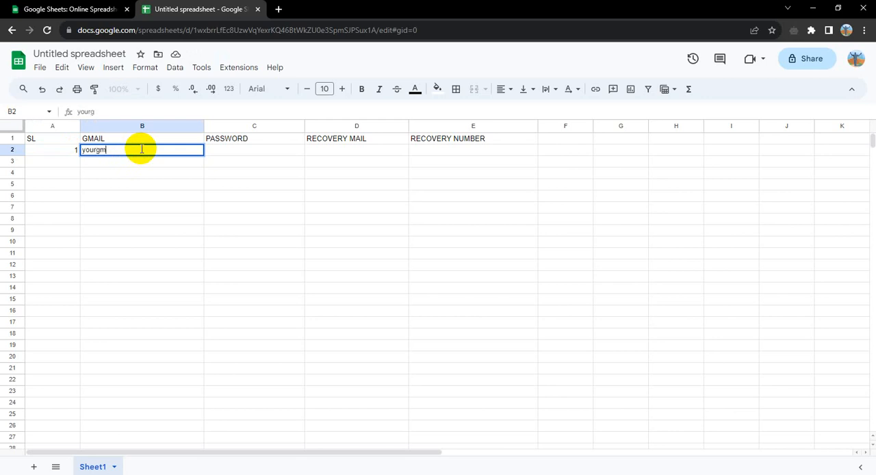
text(ail)
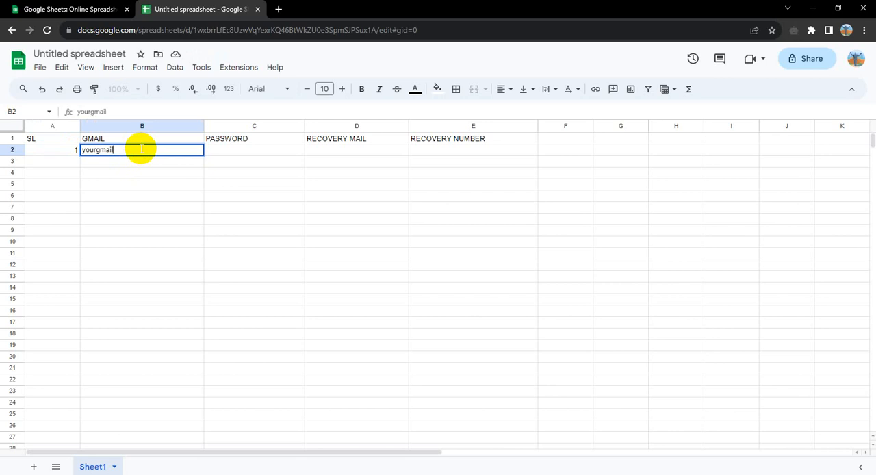
text(.com)
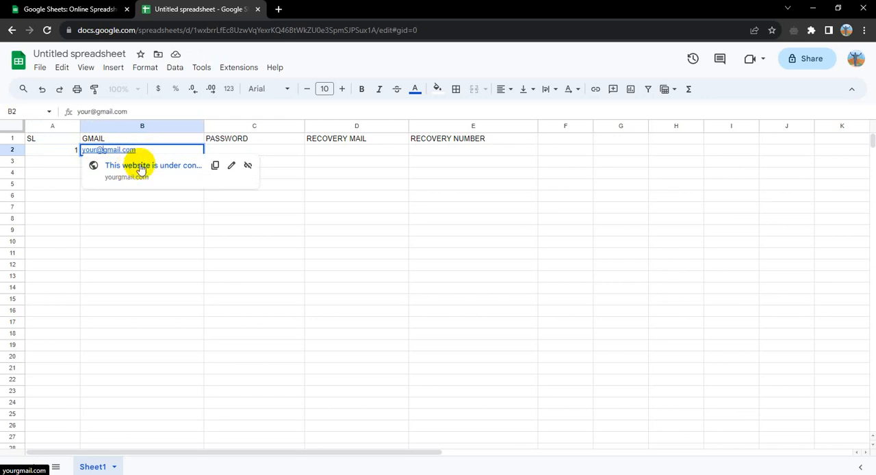
click(254, 151)
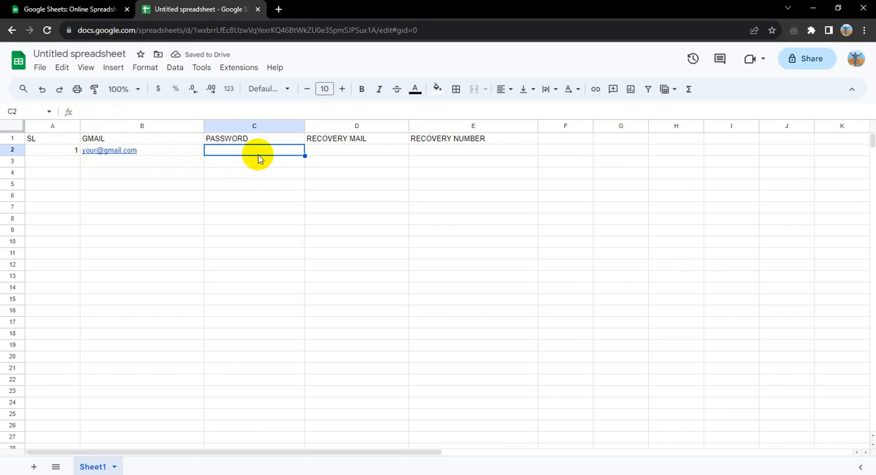
text(My)
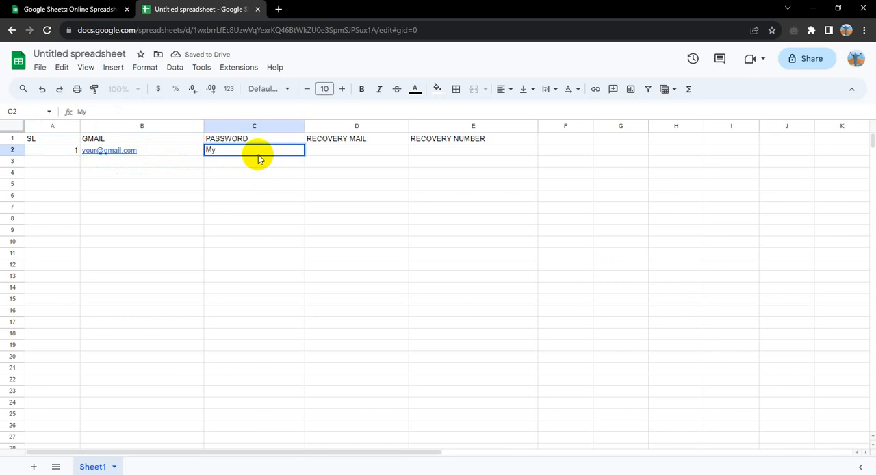
text(passw)
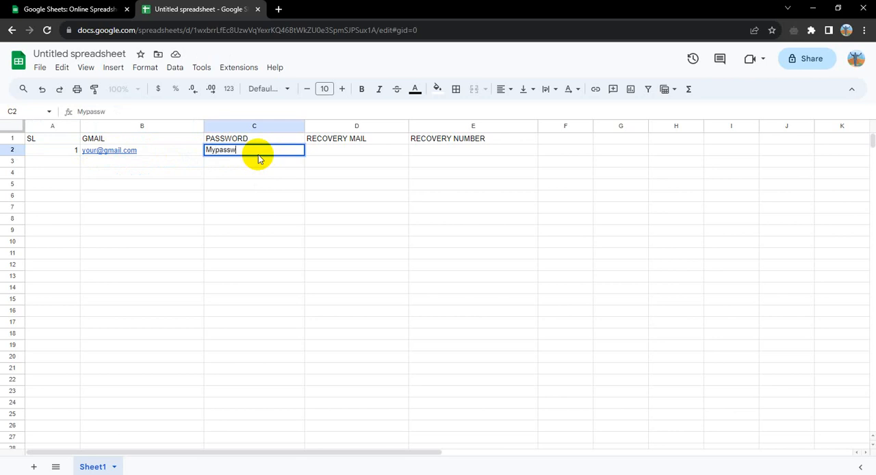
text(ord)
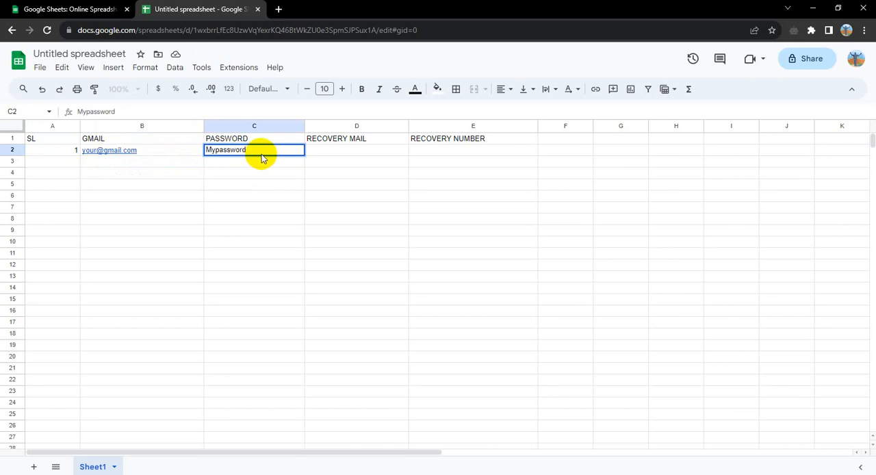
click(355, 151)
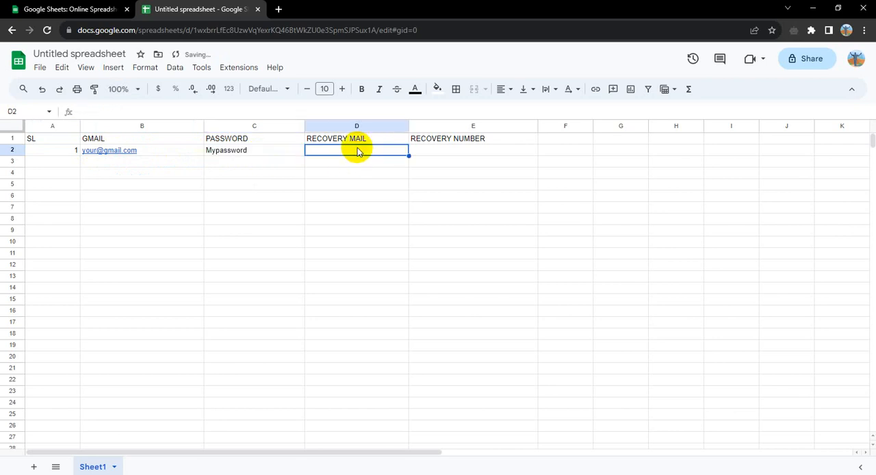
text(reCOVERY MAIL)
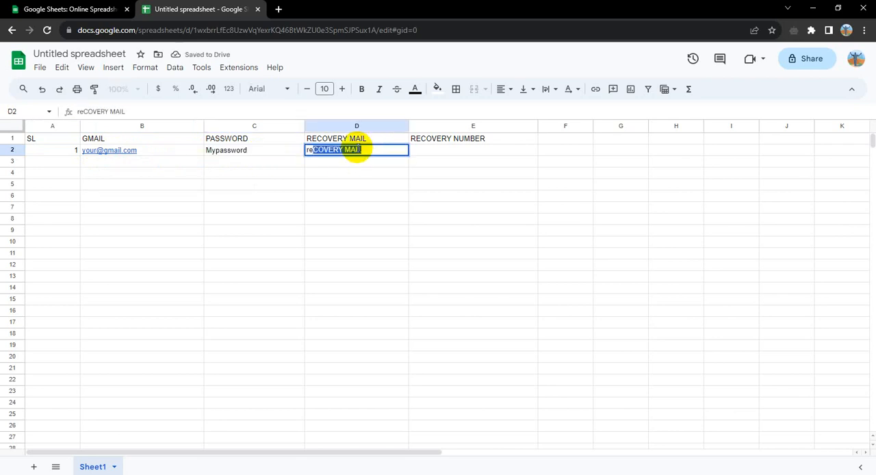
text(recov)
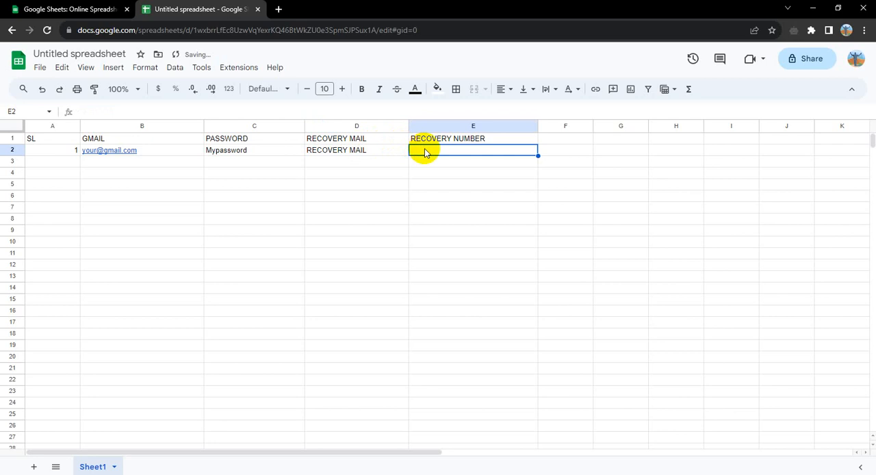
text(017)
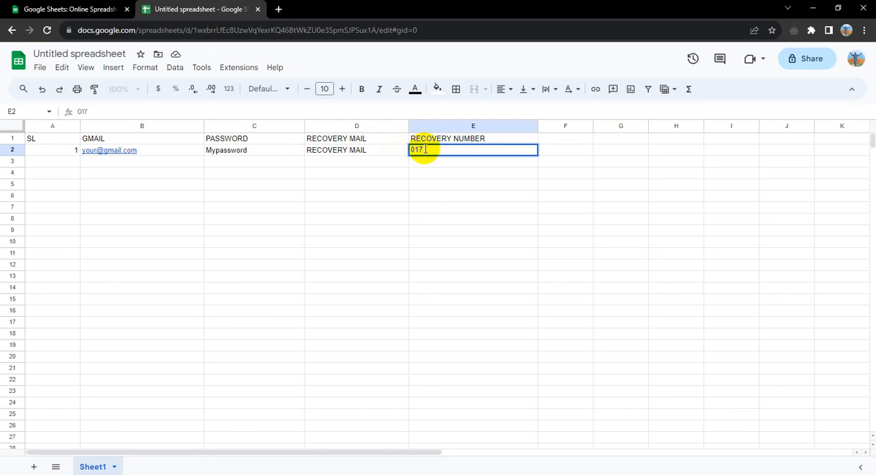
text(00000000)
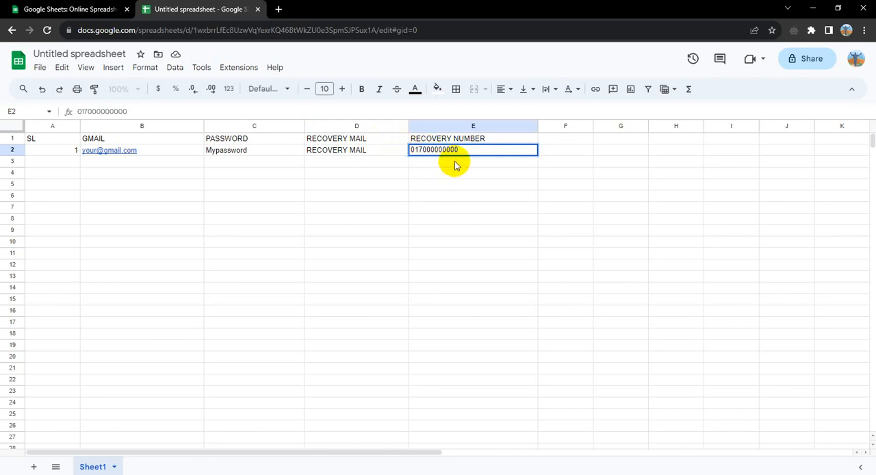
key(enter)
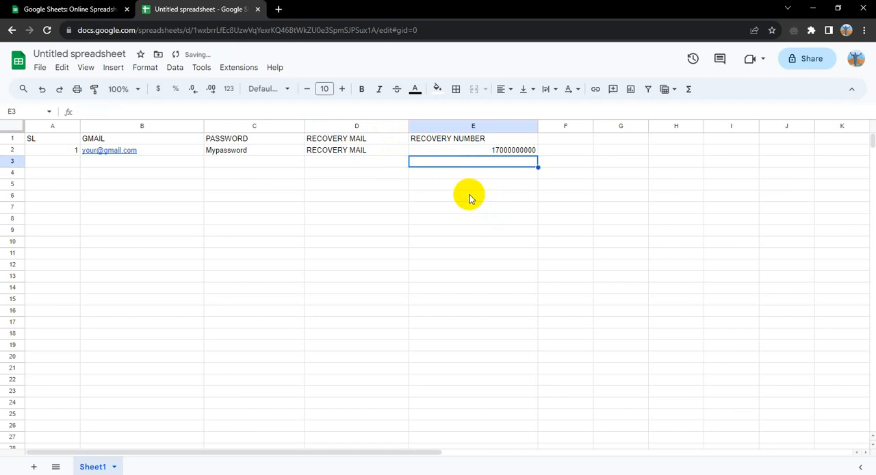
mouse_move(495, 184)
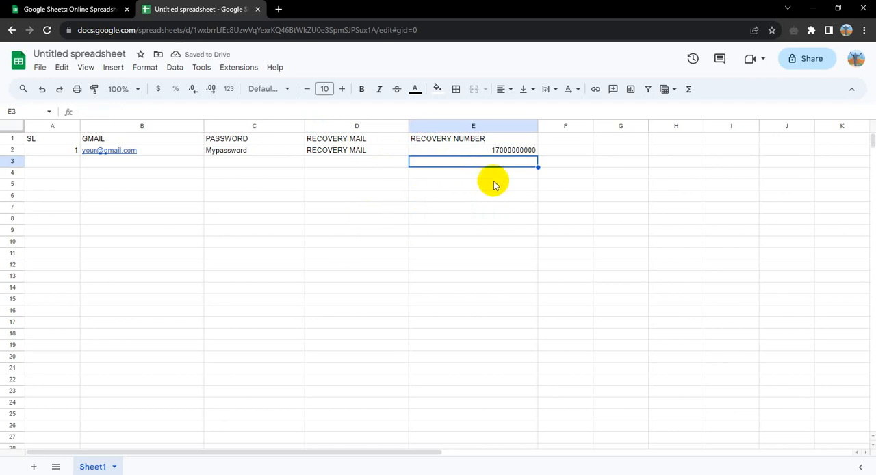
click(473, 151)
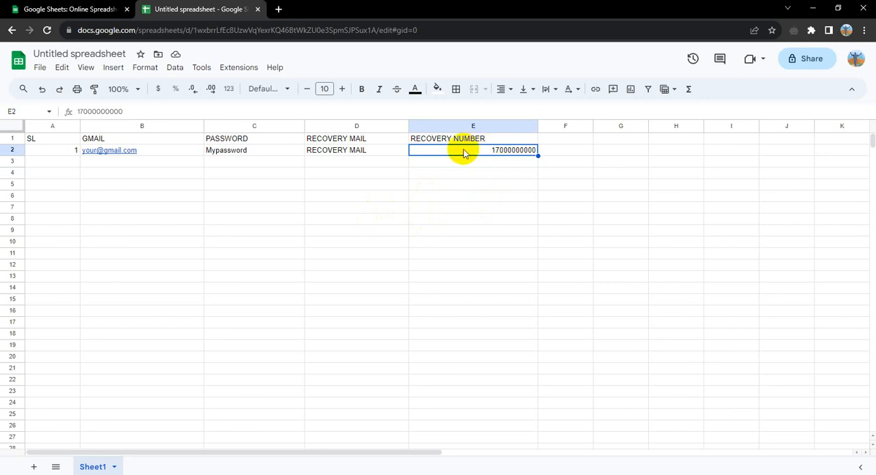
Format the recovery number cell E2 as Plain text via Format > Number
right_click(463, 150)
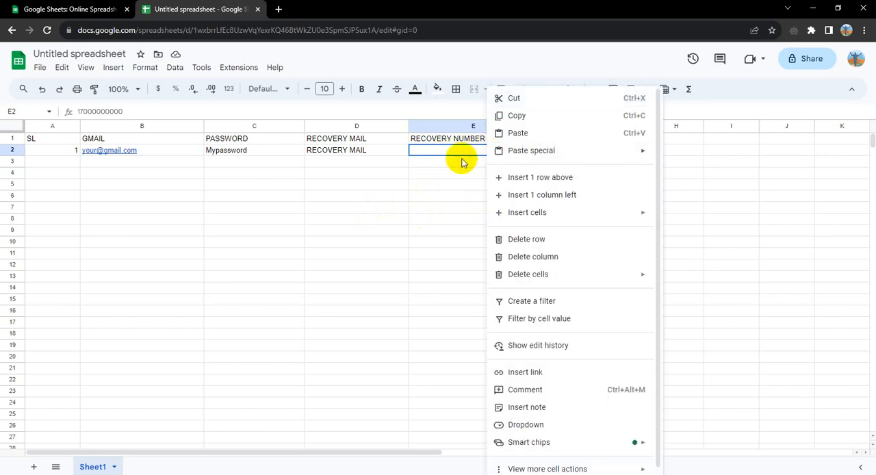
click(517, 132)
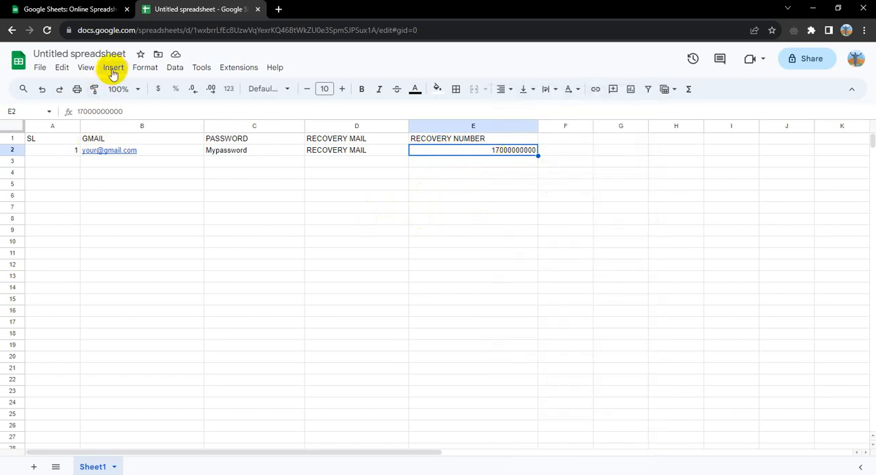
click(112, 67)
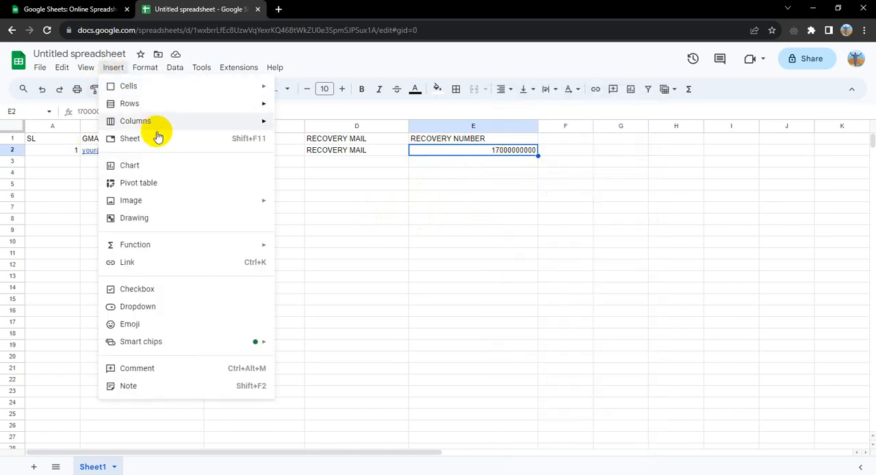
click(145, 67)
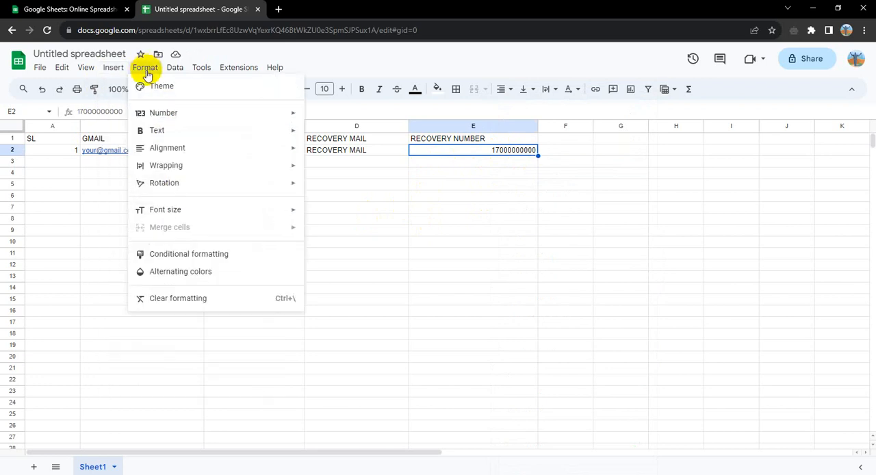
mouse_move(162, 112)
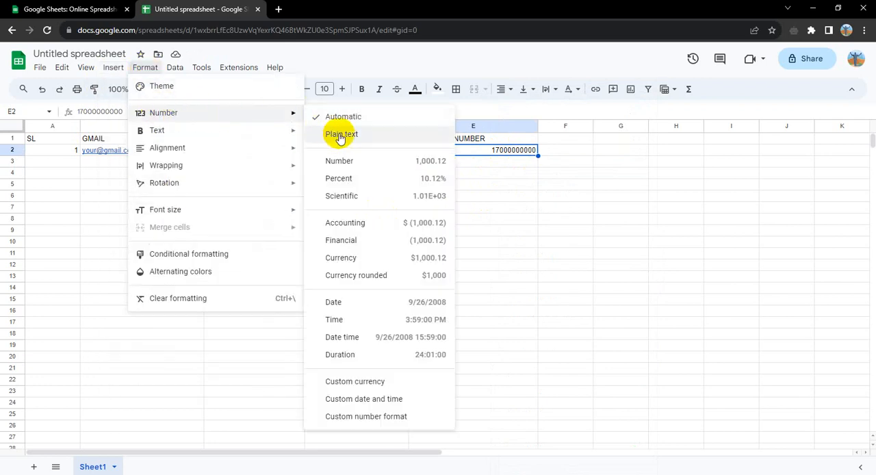
click(340, 134)
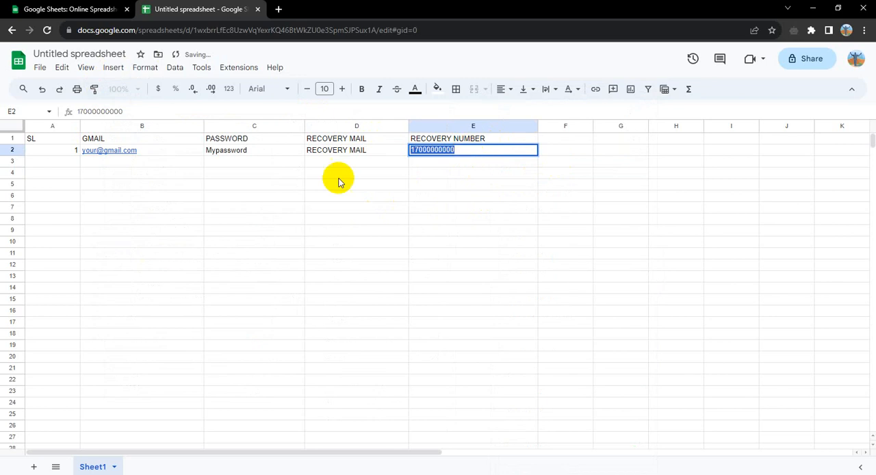